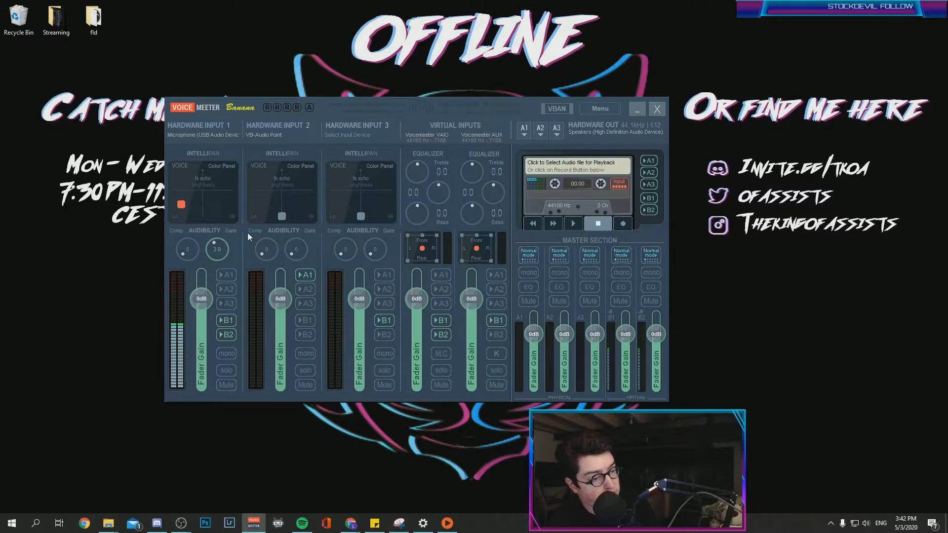
Scroll the VB-Audio Voicemeeter Banana page down to the installer download
{"action": "left_click_drag", "start_coordinate": [423, 108], "coordinate": [466, 97]}
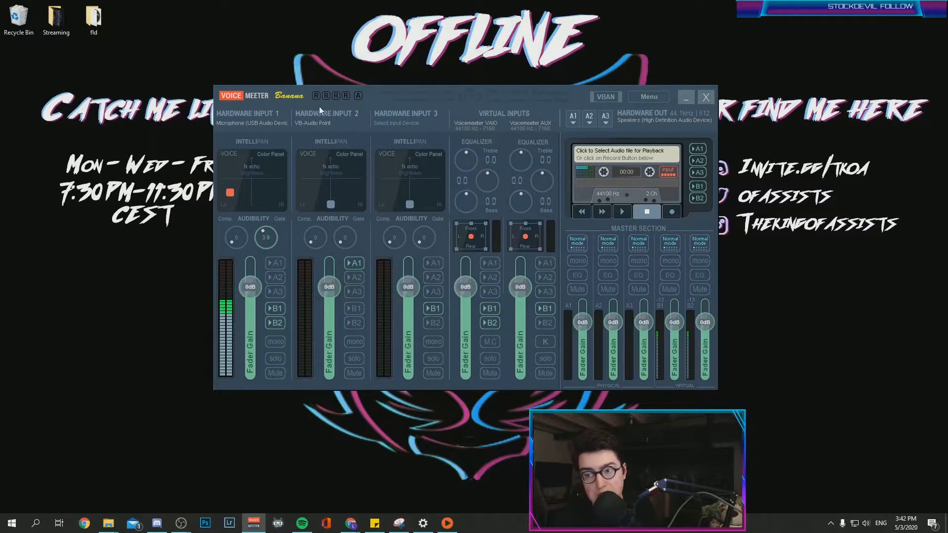
{"action": "mouse_move", "coordinate": [380, 147]}
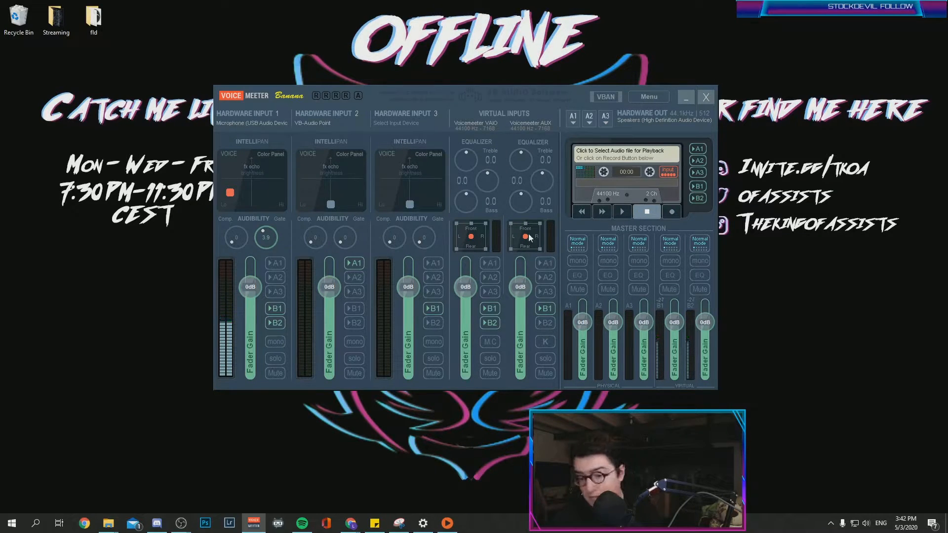
{"action": "mouse_move", "coordinate": [247, 491]}
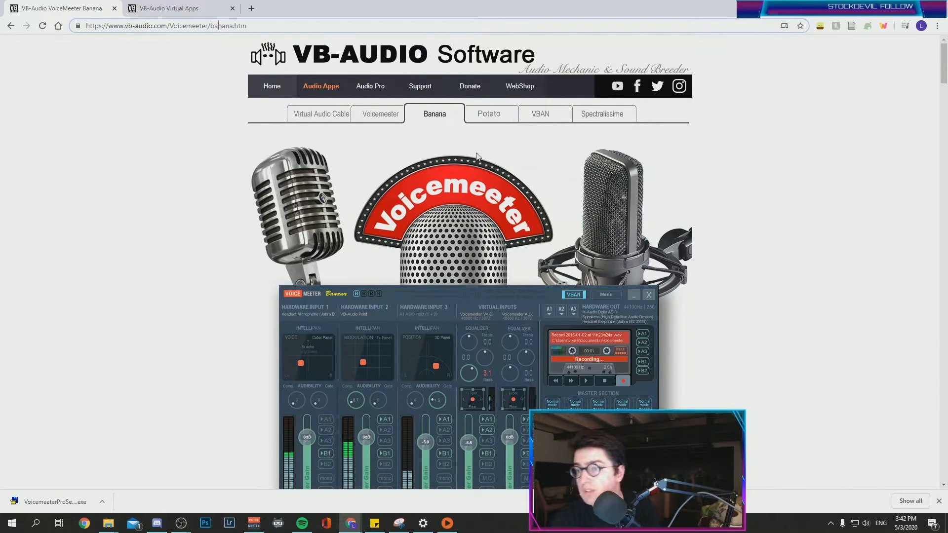
{"action": "scroll", "scroll_direction": "down", "scroll_amount": 3}
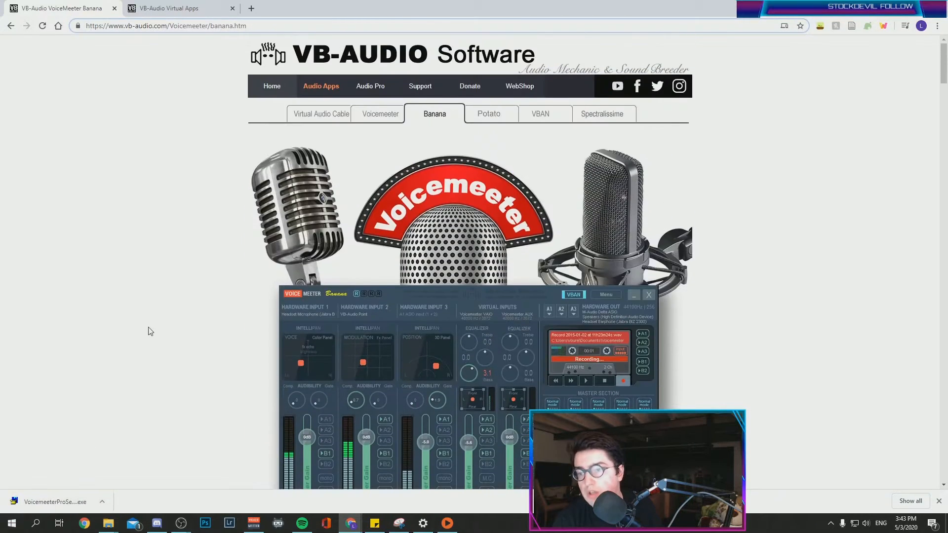
{"action": "mouse_move", "coordinate": [159, 188]}
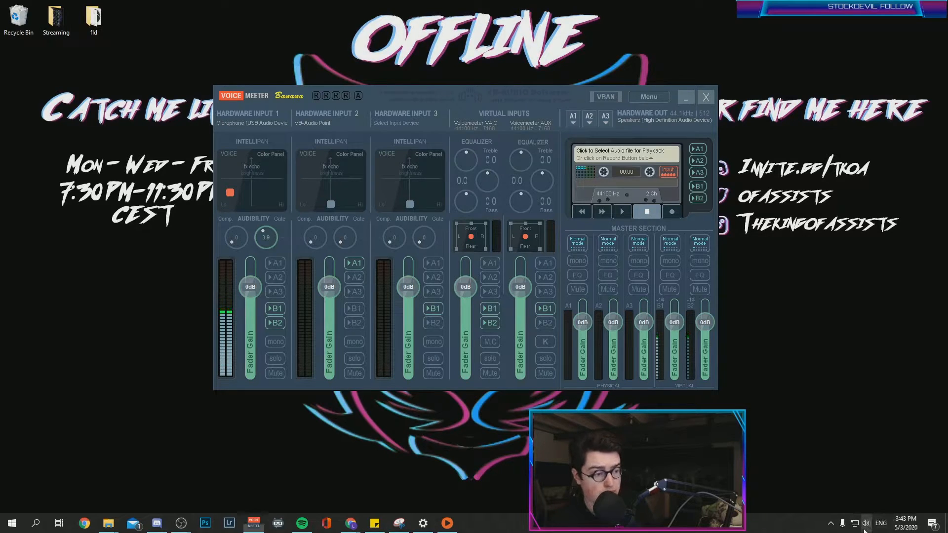
Choose CABLE Input (VB-Audio Virtual Cable) from the taskbar speaker's playback device list
{"action": "left_click", "coordinate": [866, 523]}
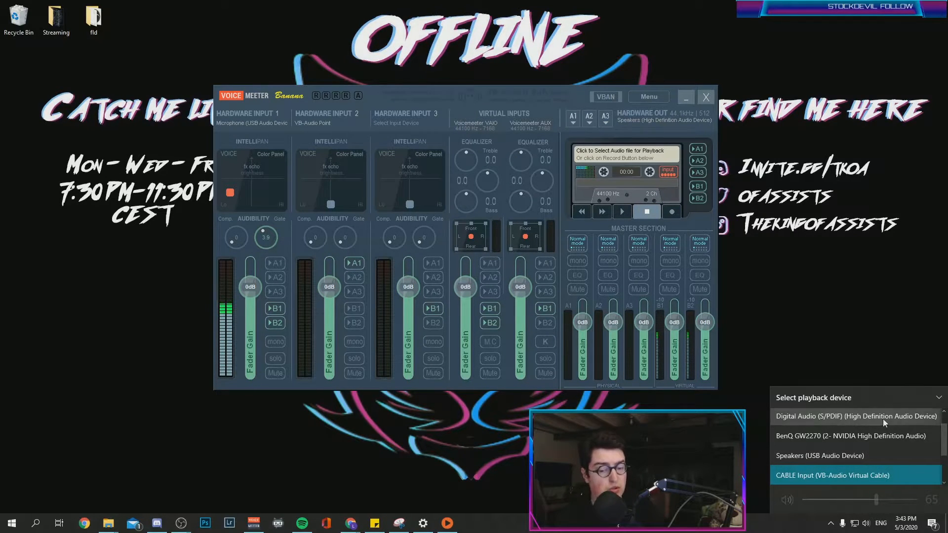
{"action": "left_click", "coordinate": [833, 475]}
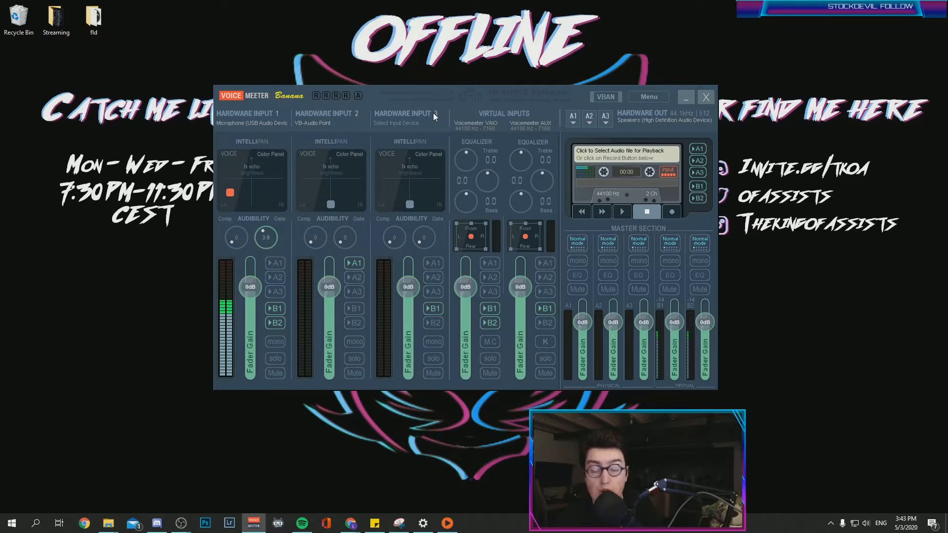
{"action": "mouse_move", "coordinate": [419, 123]}
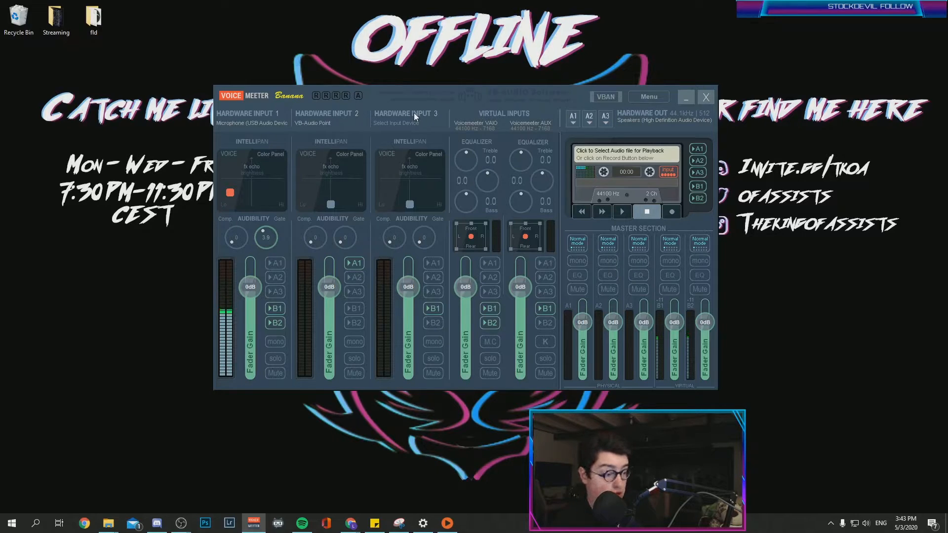
Label Hardware Input 1 'Microphone' and Hardware Input 2 'Desktop audio'
{"action": "left_click", "coordinate": [248, 114]}
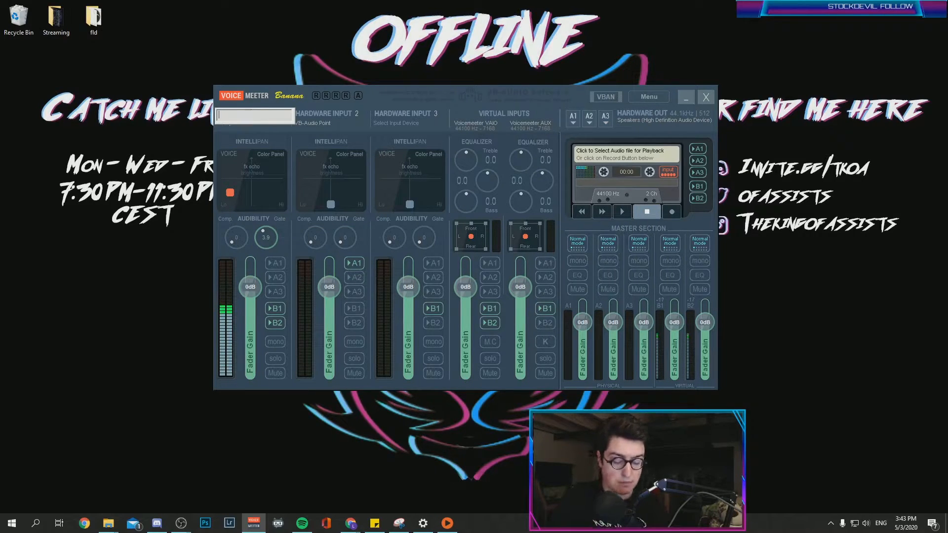
{"action": "type", "text": "Microphone"}
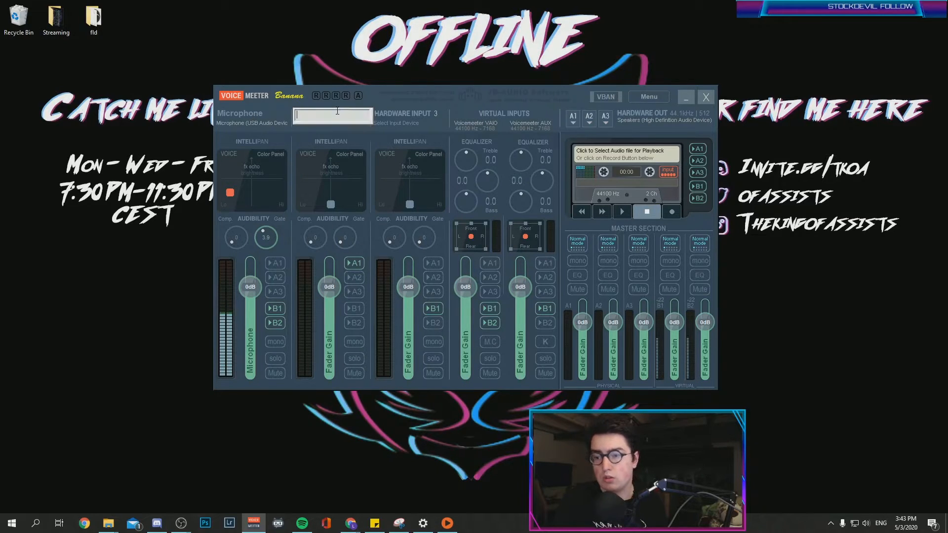
{"action": "type", "text": "Desktop audio"}
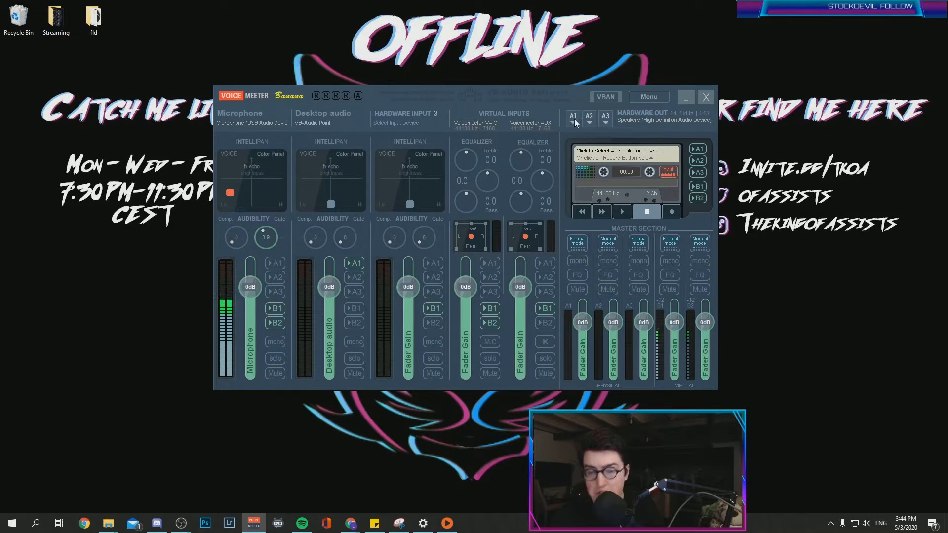
{"action": "left_click", "coordinate": [572, 119]}
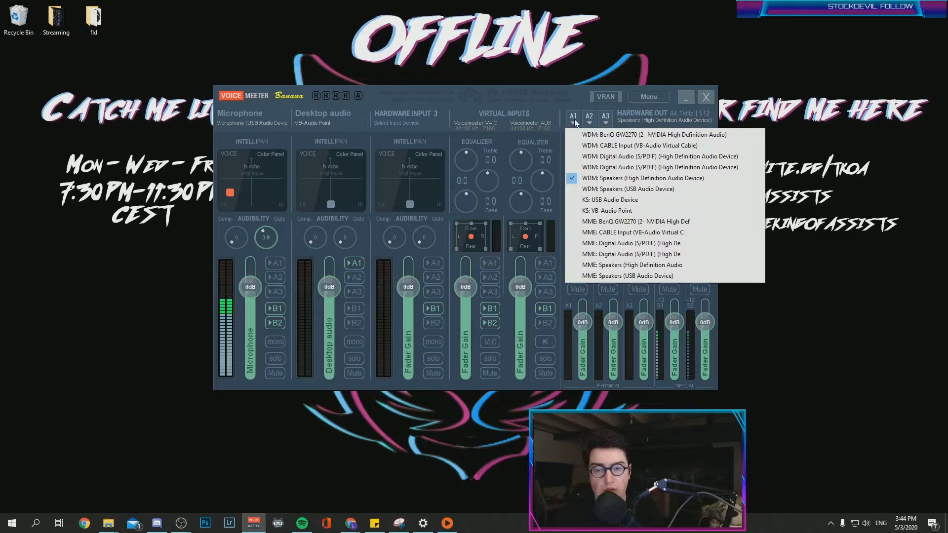
{"action": "mouse_move", "coordinate": [631, 178]}
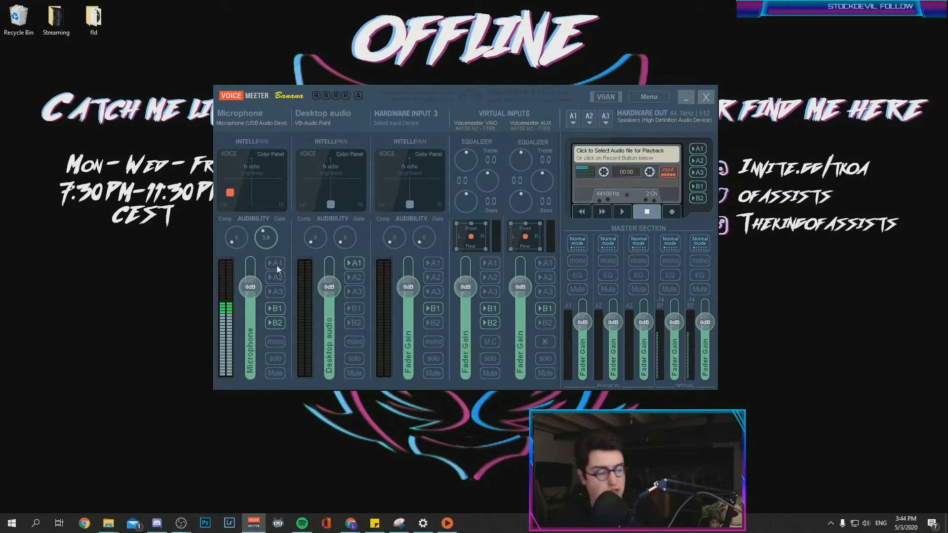
{"action": "mouse_move", "coordinate": [281, 63]}
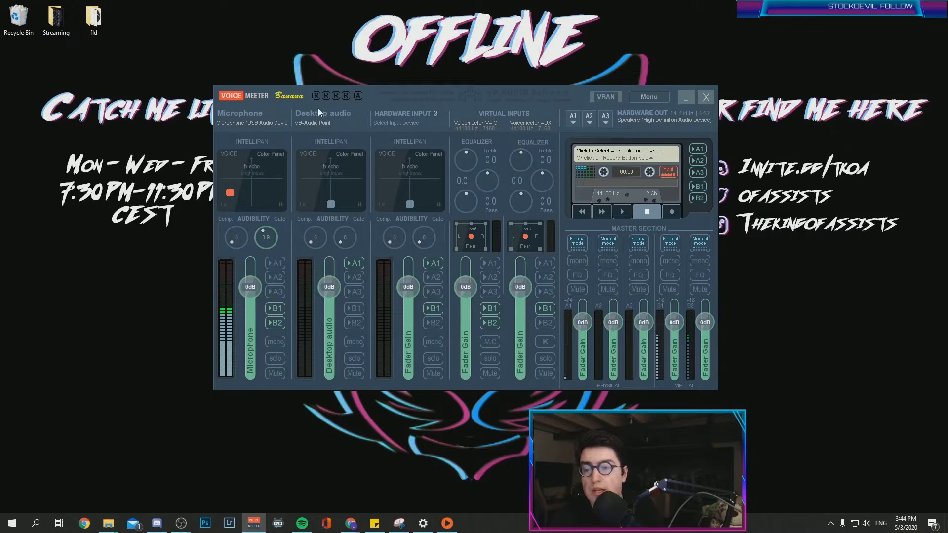
{"action": "mouse_move", "coordinate": [321, 128]}
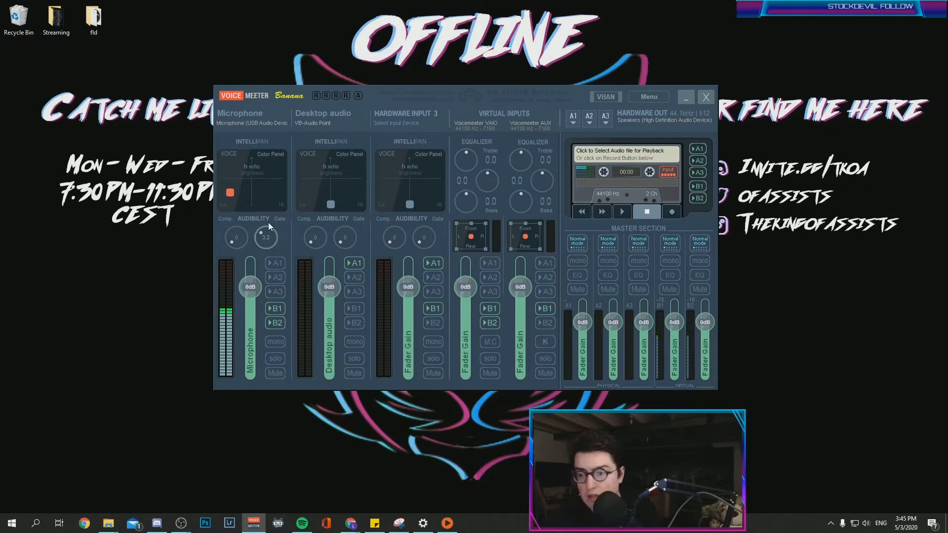
Fine-tune the Microphone strip's Audibility knob to about 3.4
{"action": "left_click_drag", "start_coordinate": [265, 236], "coordinate": [271, 229]}
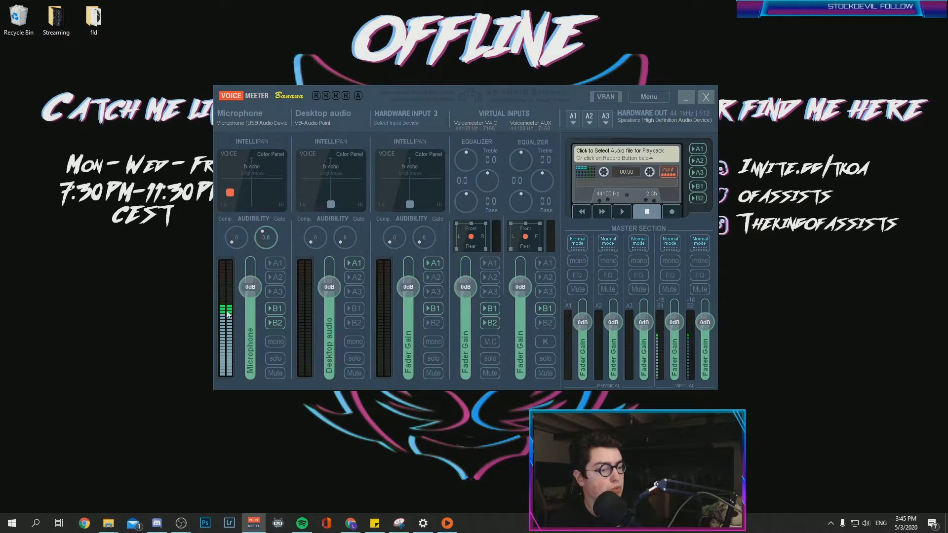
{"action": "left_click_drag", "start_coordinate": [265, 237], "coordinate": [264, 242]}
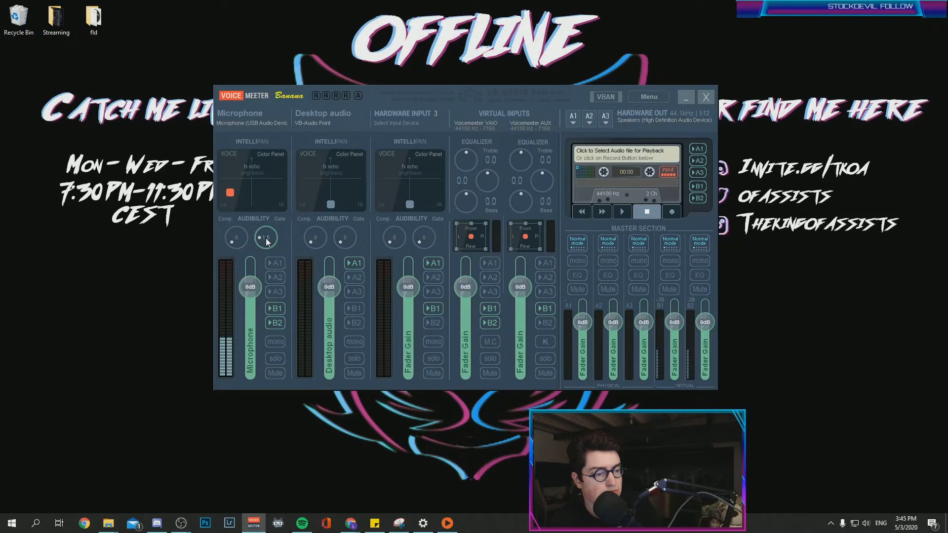
{"action": "left_click_drag", "start_coordinate": [266, 237], "coordinate": [266, 230]}
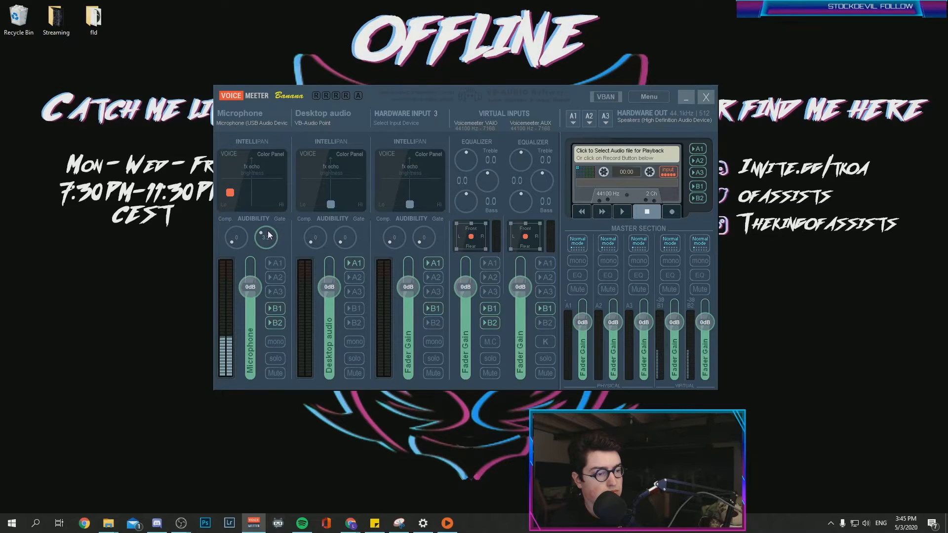
{"action": "left_click_drag", "start_coordinate": [267, 237], "coordinate": [266, 232]}
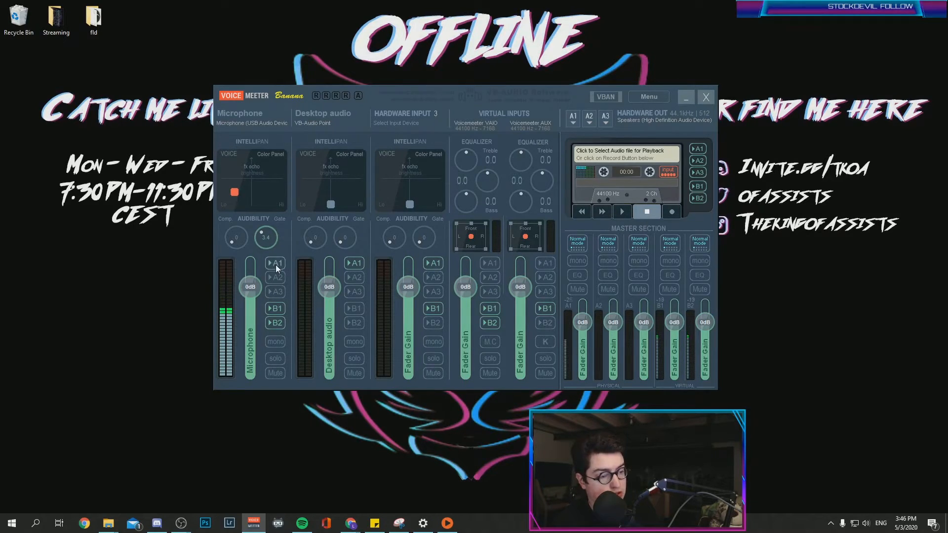
{"action": "left_click_drag", "start_coordinate": [235, 192], "coordinate": [250, 183]}
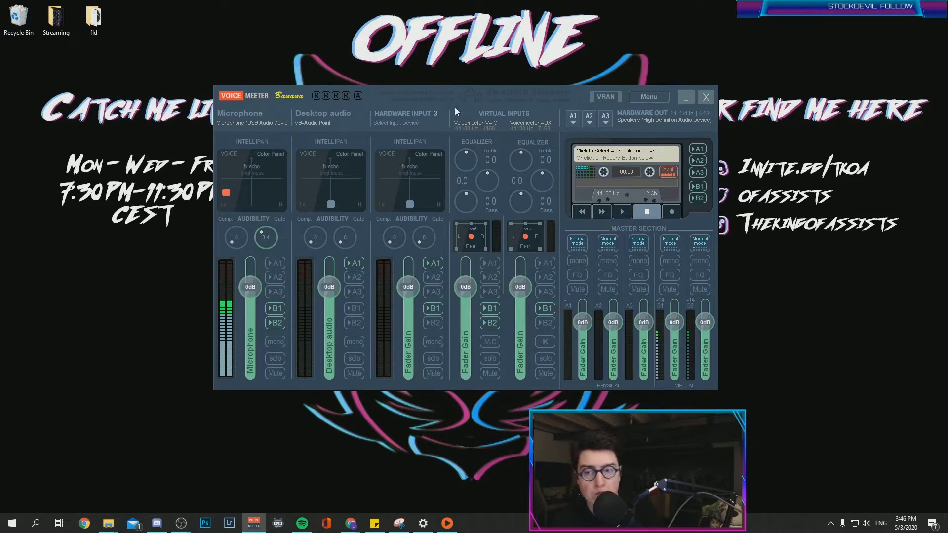
{"action": "mouse_move", "coordinate": [499, 280]}
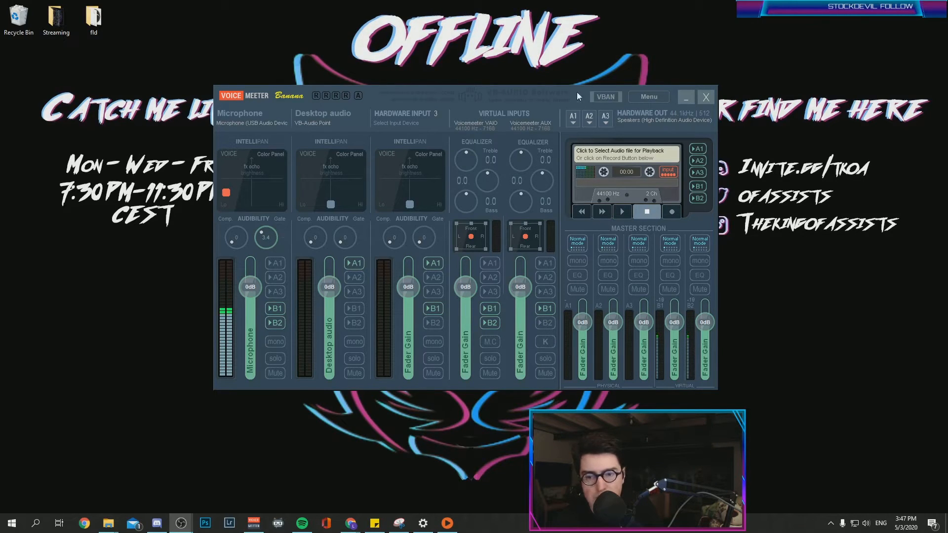
{"action": "mouse_move", "coordinate": [528, 267]}
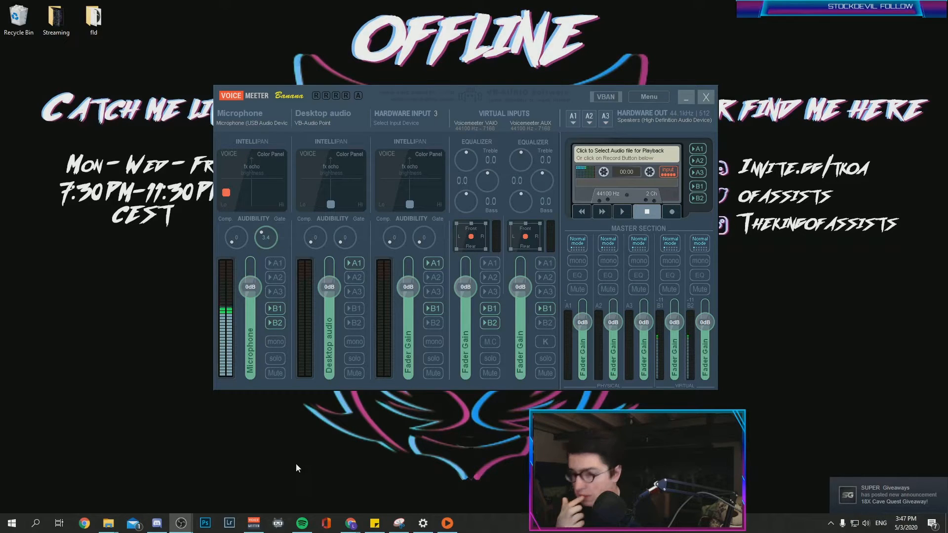
{"action": "mouse_move", "coordinate": [428, 238]}
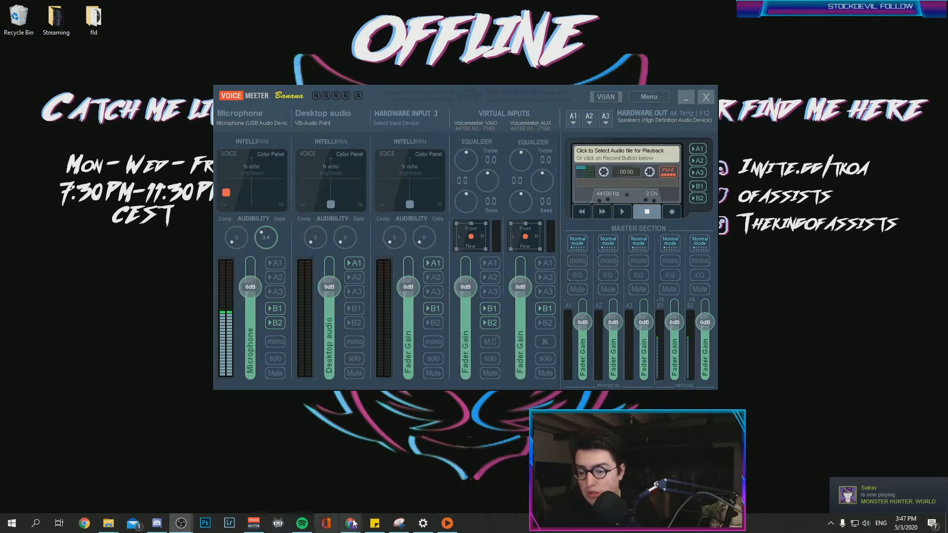
{"action": "left_click", "coordinate": [350, 523]}
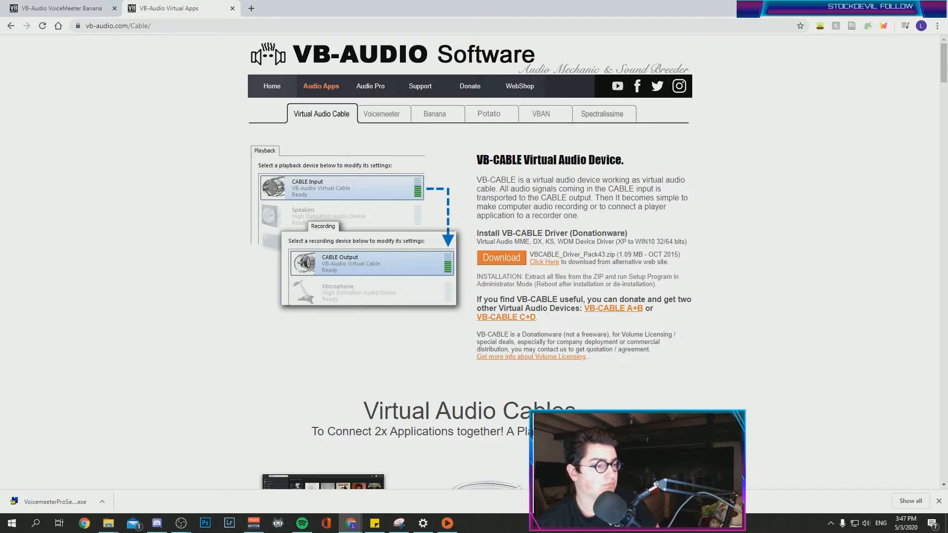
{"action": "left_click", "coordinate": [253, 523]}
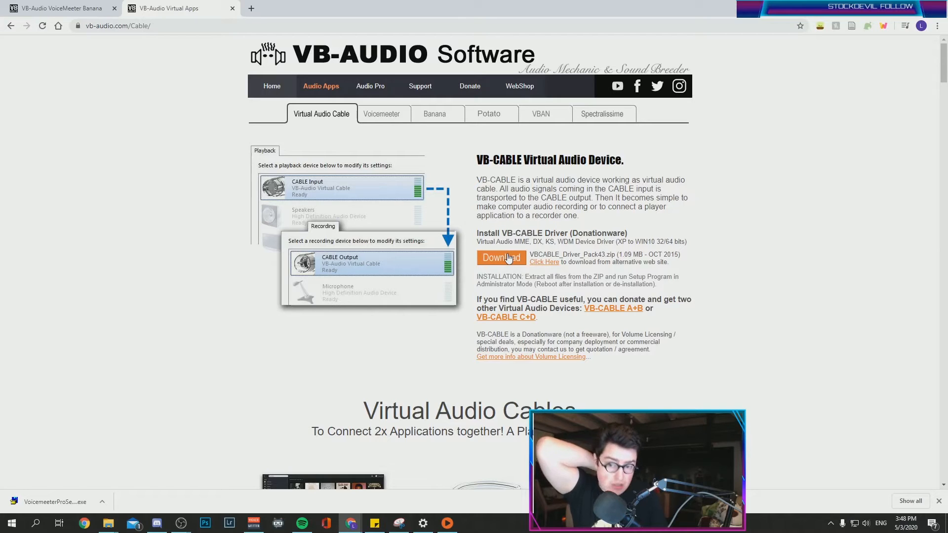
{"action": "mouse_move", "coordinate": [598, 175]}
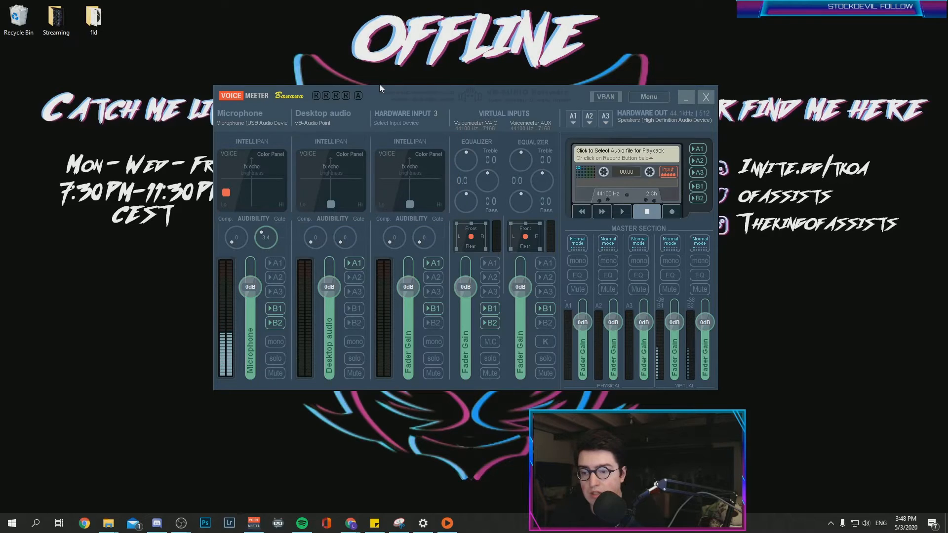
Bring up the ControlCast soundboard window beside the Voicemeeter mixer
{"action": "left_click", "coordinate": [323, 118]}
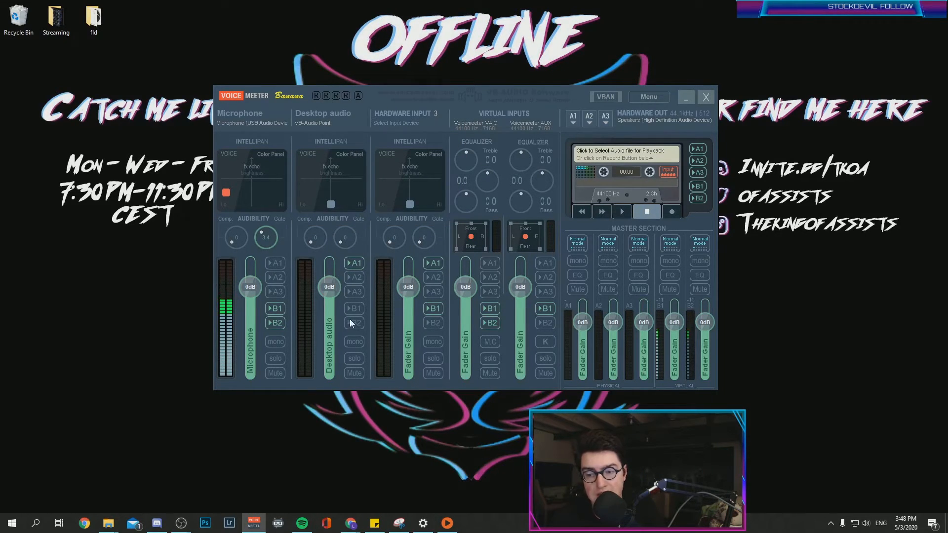
{"action": "left_click", "coordinate": [355, 308]}
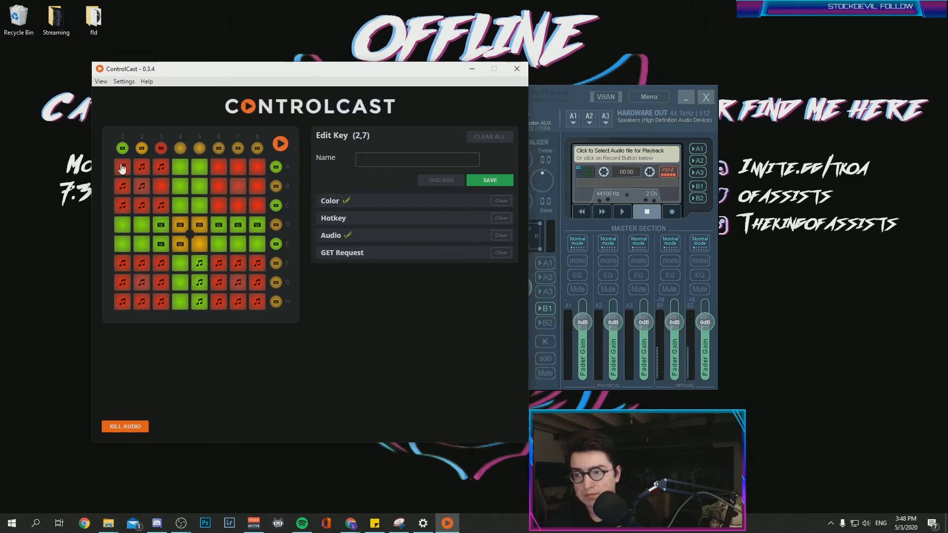
Play a ControlCast soundboard pad to test the audio routing
{"action": "left_click", "coordinate": [122, 168]}
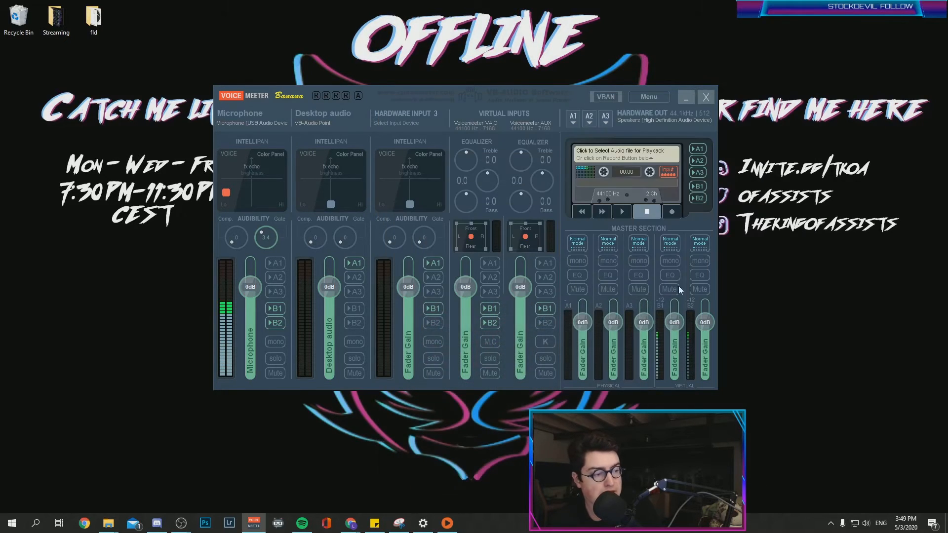
Bring Discord forward from the taskbar
{"action": "left_click", "coordinate": [302, 523]}
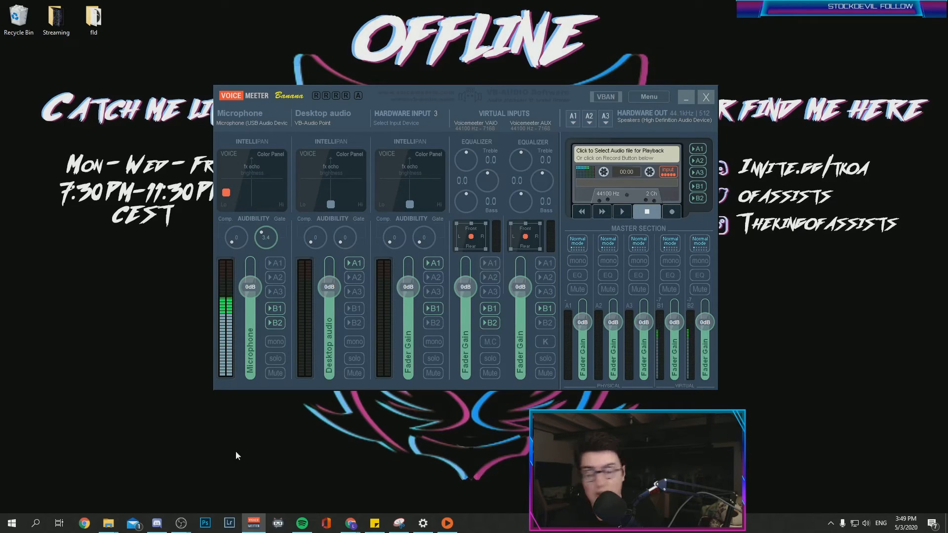
{"action": "mouse_move", "coordinate": [157, 523]}
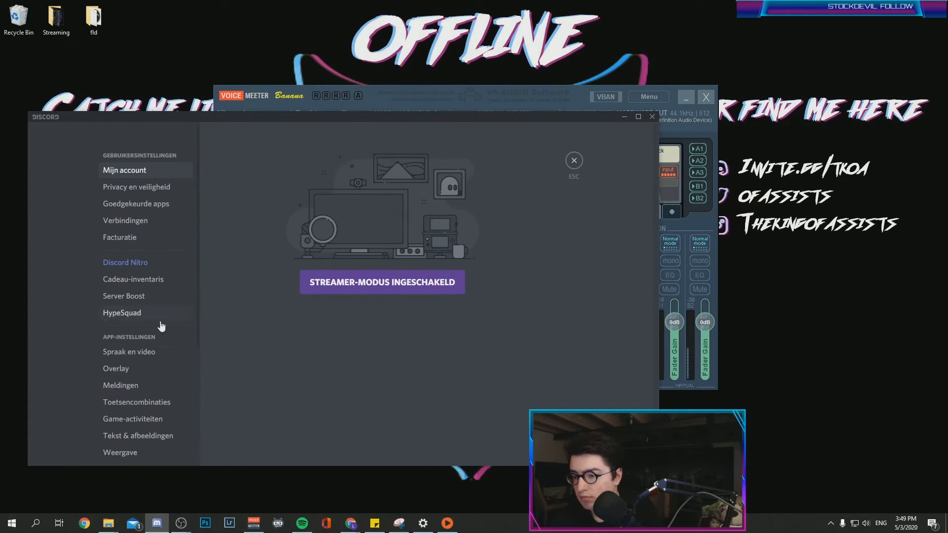
Open Discord's Spraak en video (Voice & Video) settings page
{"action": "left_click", "coordinate": [129, 351]}
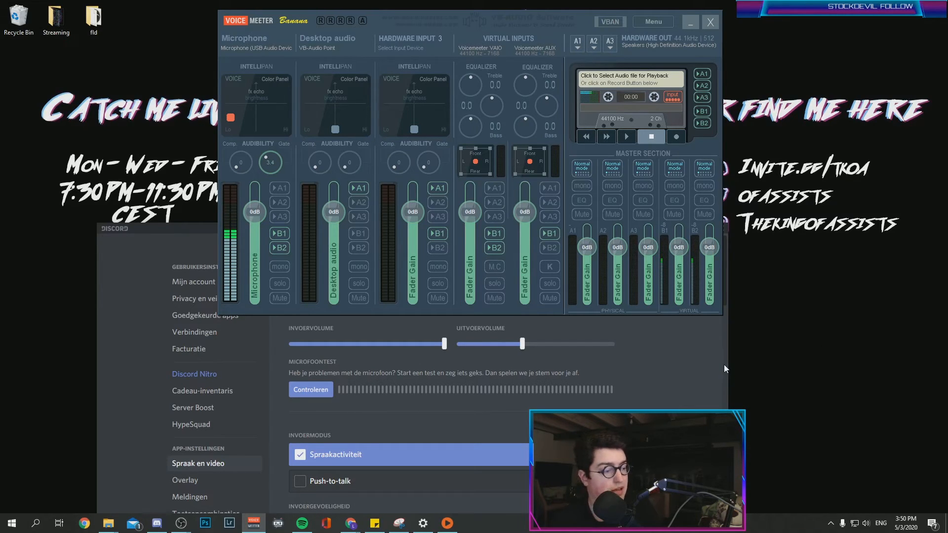
{"action": "mouse_move", "coordinate": [363, 106]}
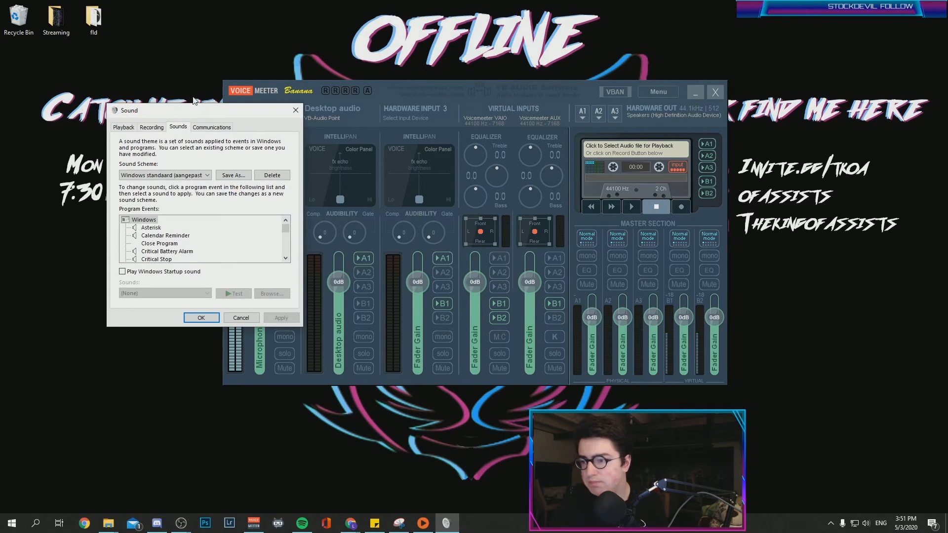
Set CABLE Input as default in the Sound dialog's Playback tab and confirm it in the tray
{"action": "left_click", "coordinate": [151, 127]}
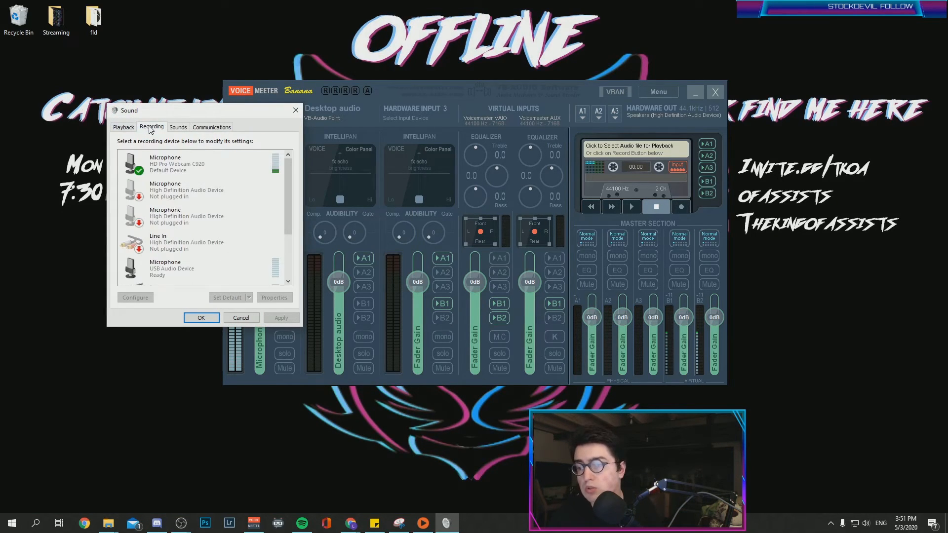
{"action": "left_click", "coordinate": [124, 127]}
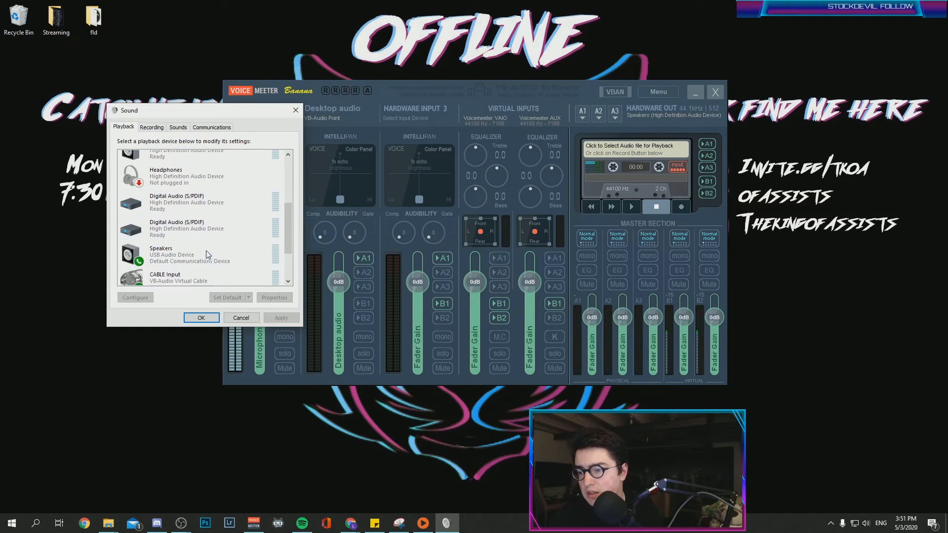
{"action": "right_click", "coordinate": [165, 234]}
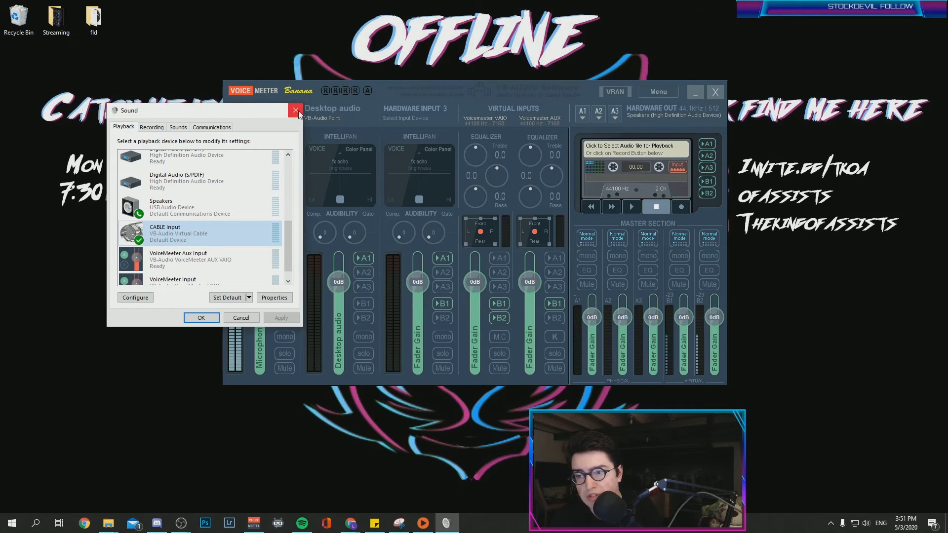
{"action": "left_click", "coordinate": [296, 110]}
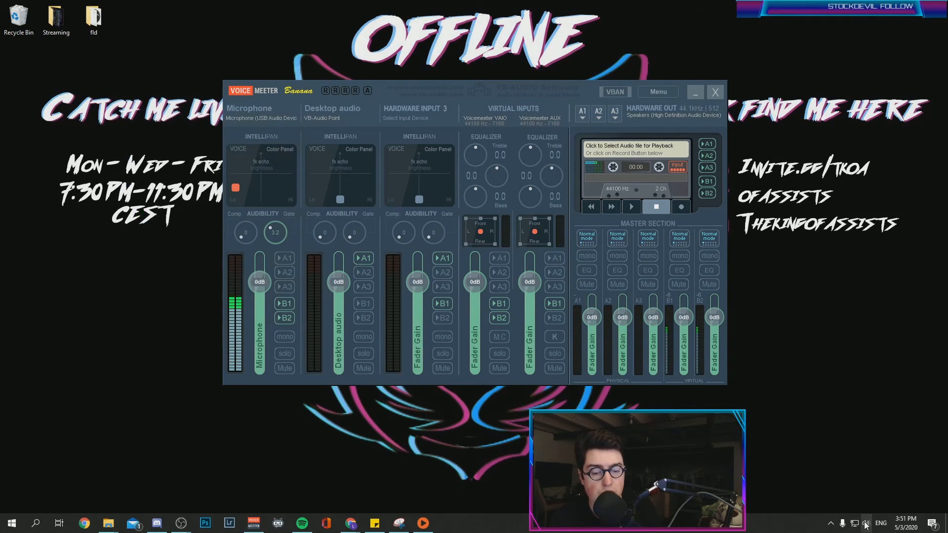
{"action": "left_click", "coordinate": [866, 523]}
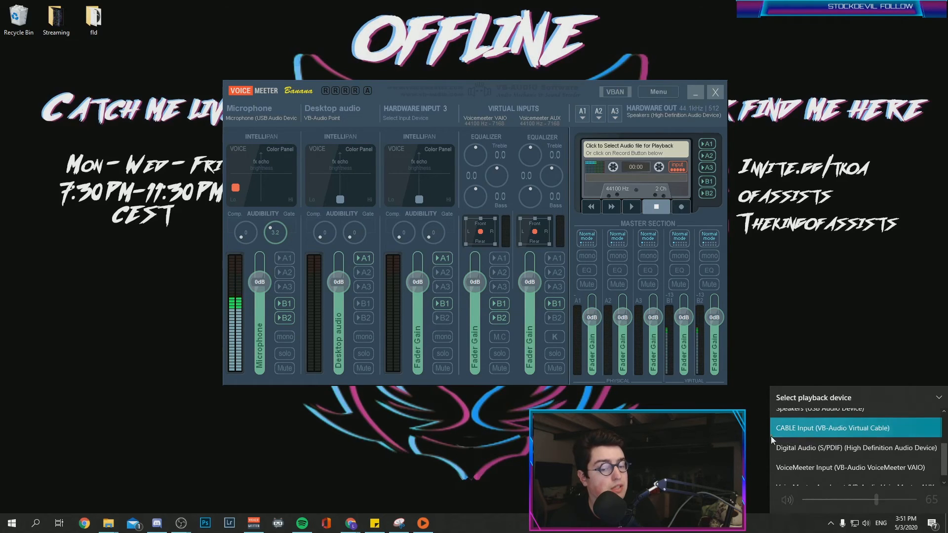